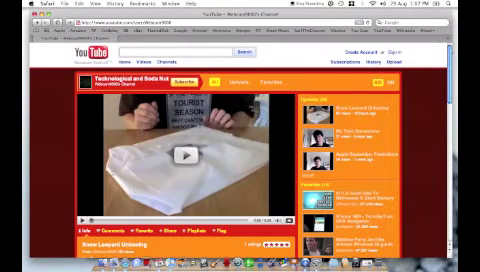
Cycle Exposé with F3 and F9 to bring Mail's Apple Hot News window forward.
{"action": "scroll", "scroll_direction": "down", "scroll_amount": 3}
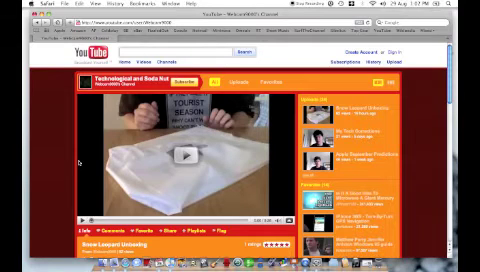
{"action": "key", "text": "F3"}
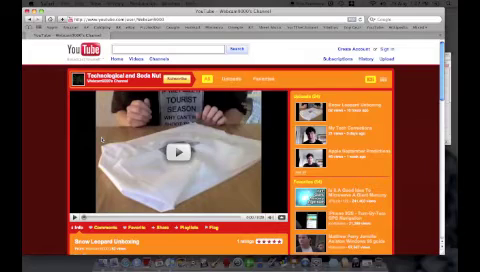
{"action": "key", "text": "F3"}
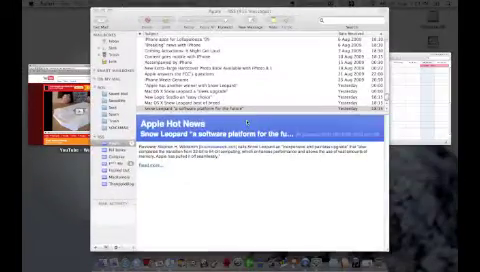
{"action": "key", "text": "F9"}
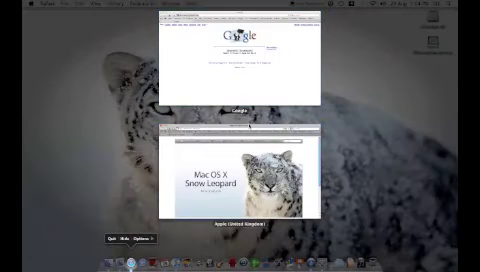
Trigger Dock Exposé on Safari to lay out its Google and Snow Leopard windows.
{"action": "left_click", "coordinate": [230, 130]}
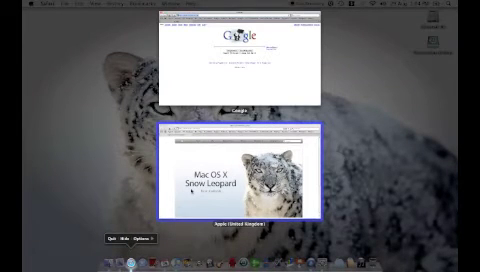
{"action": "left_click", "coordinate": [240, 64]}
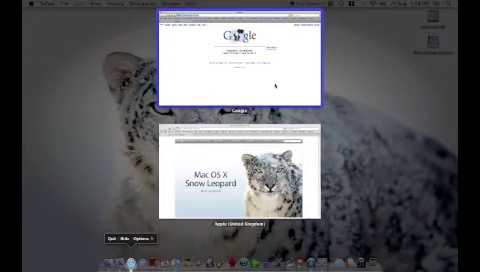